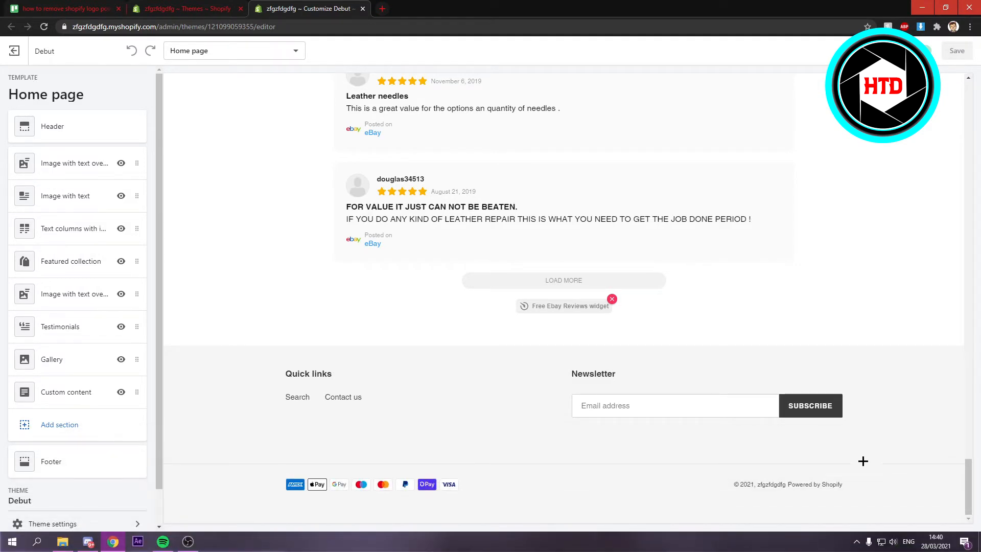
# Step: From the Themes page, open the Debut theme's code editor via Actions
pyautogui.click(184, 8)
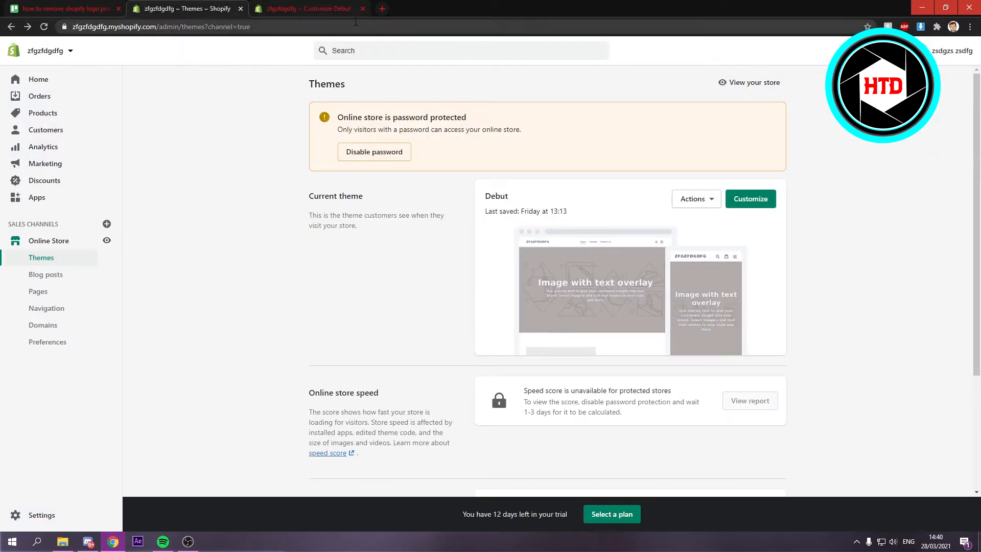
pyautogui.moveTo(696, 198)
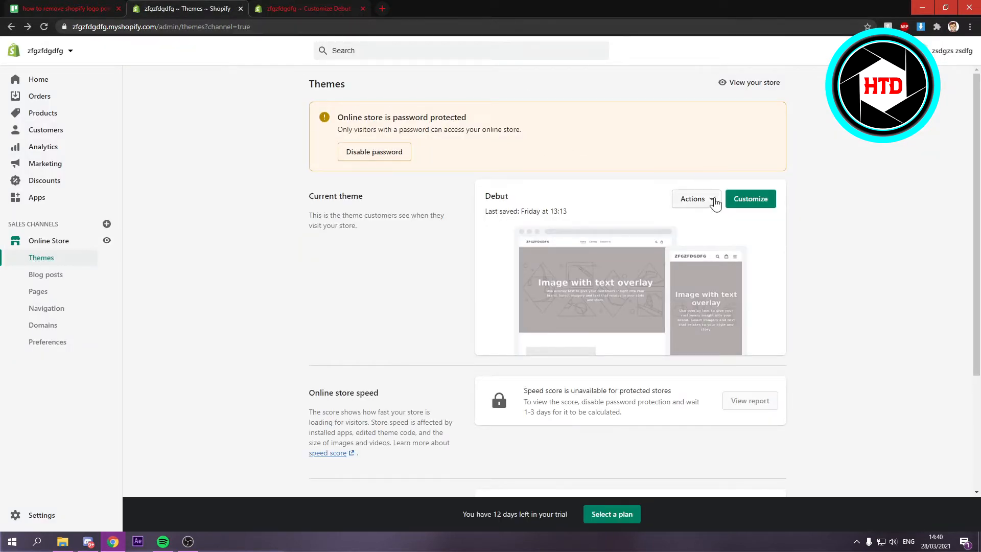
pyautogui.click(694, 199)
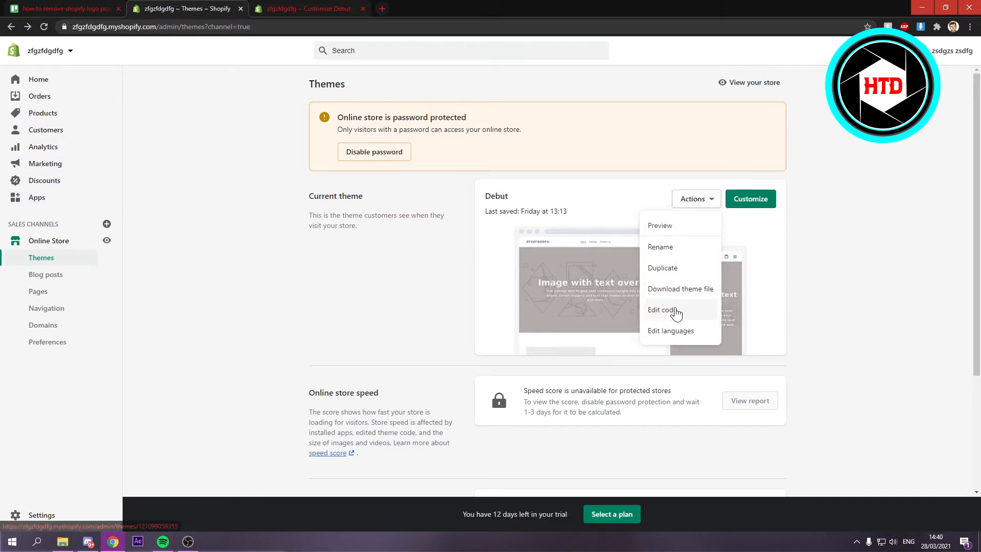
pyautogui.click(661, 309)
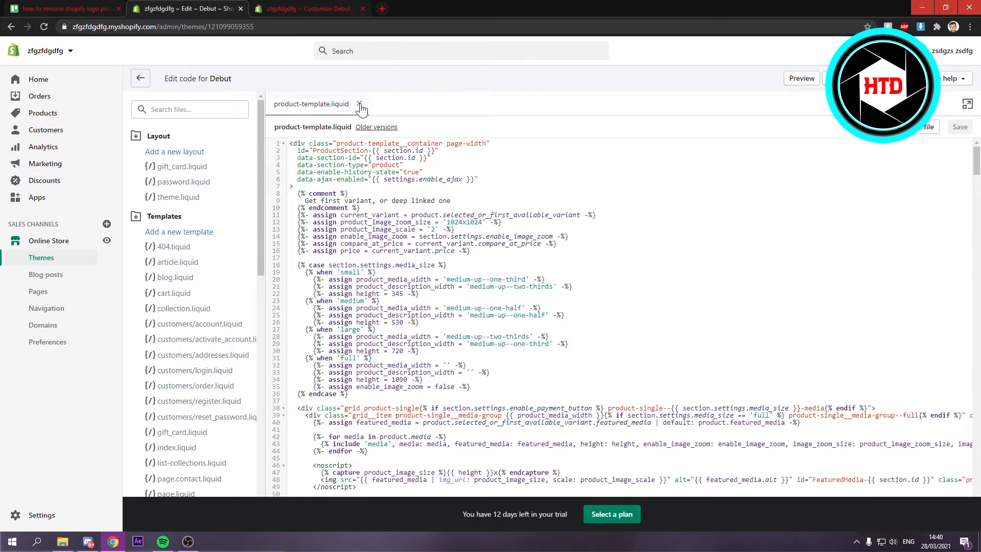
# Step: Close product-template.liquid and expand the Sections folder to list its files
pyautogui.click(361, 104)
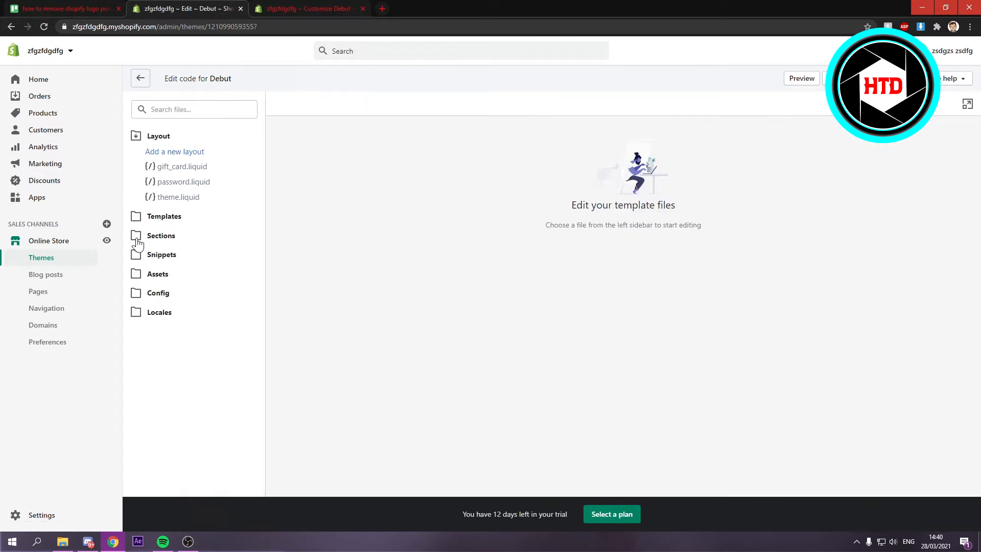
pyautogui.moveTo(381, 201)
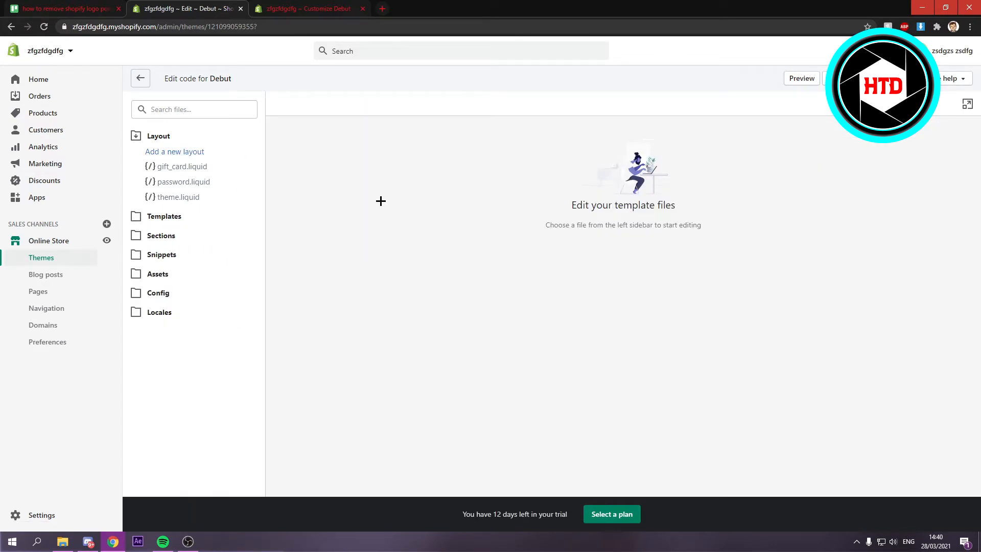
pyautogui.moveTo(175, 239)
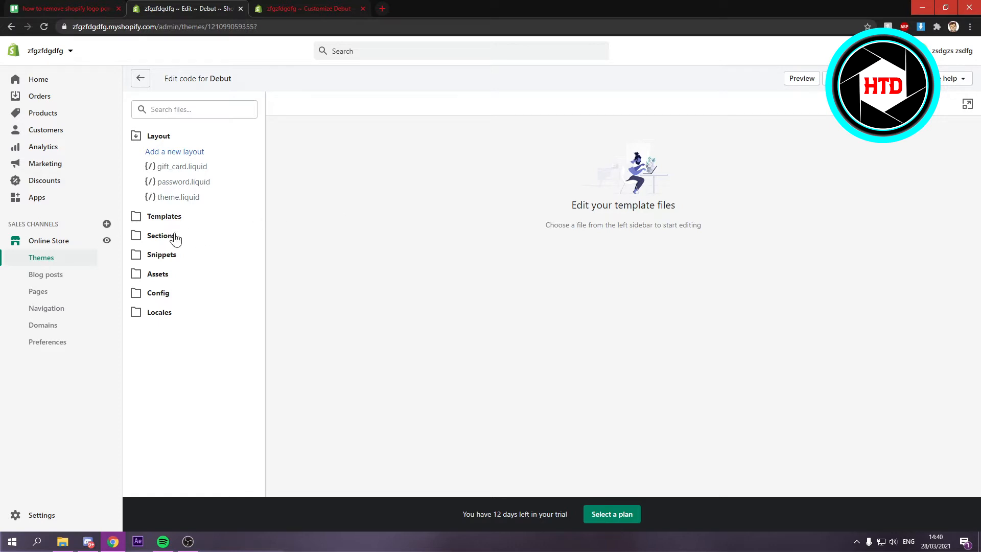
pyautogui.click(161, 235)
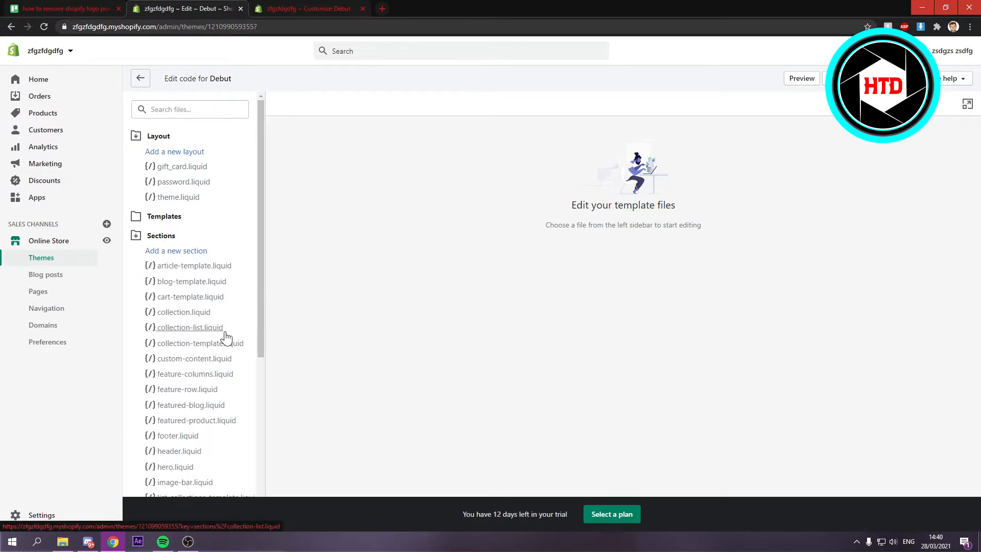
pyautogui.scroll(-3)
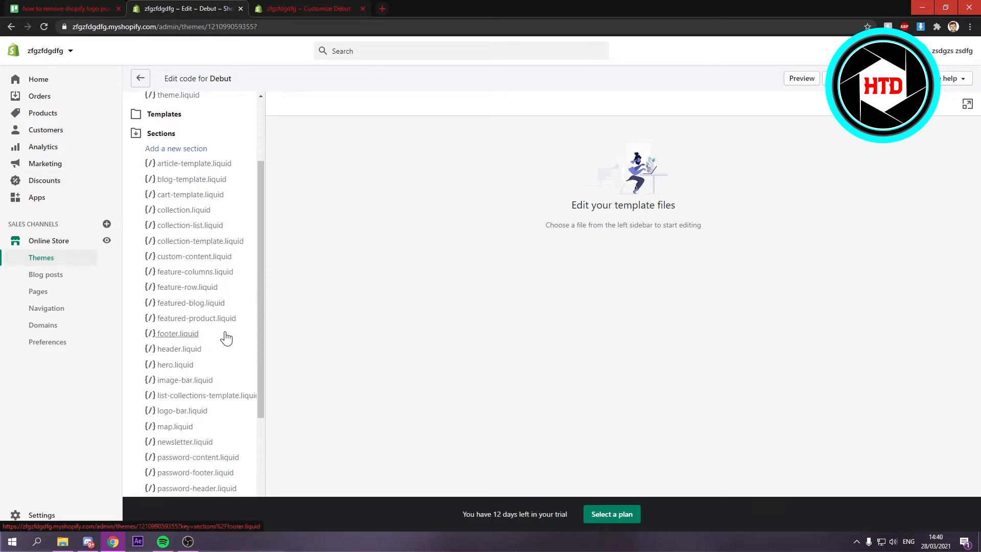
pyautogui.moveTo(175, 338)
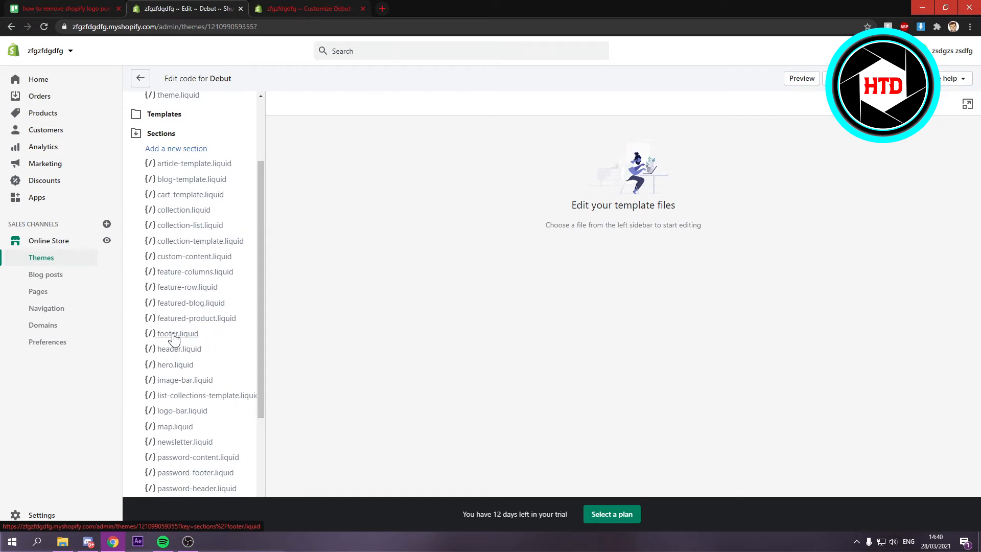
# Step: Open footer.liquid and search it for "powered" to find powered_by_link
pyautogui.click(178, 332)
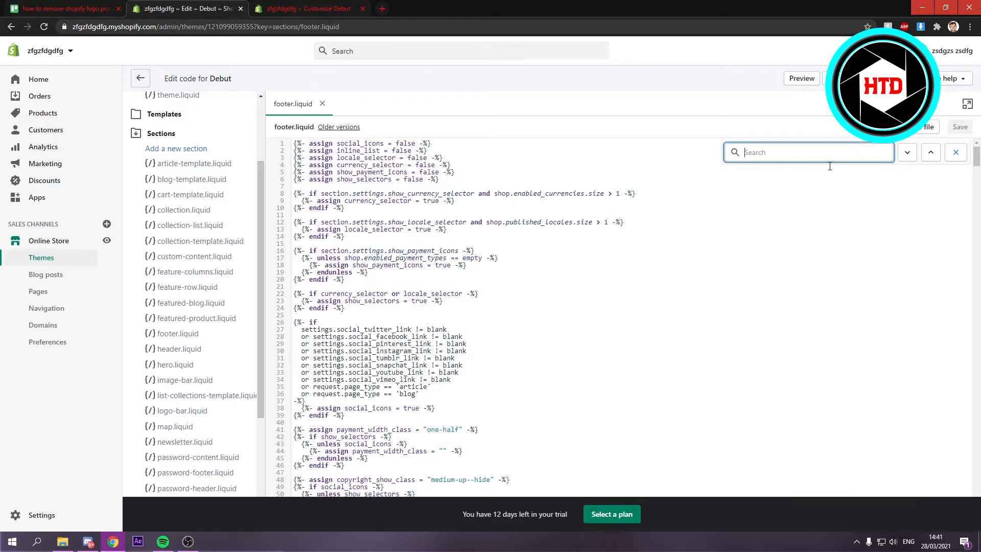
pyautogui.write('powered')
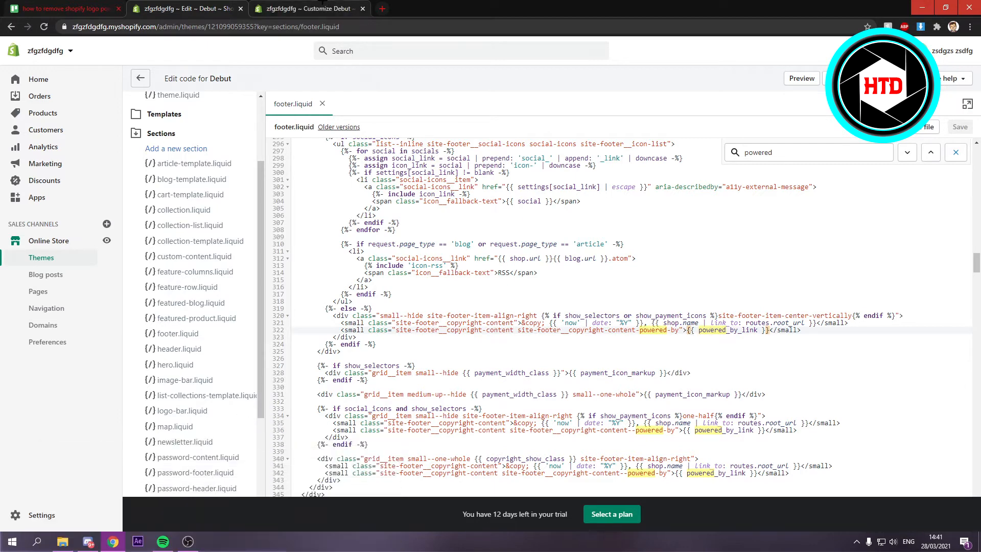
pyautogui.click(307, 8)
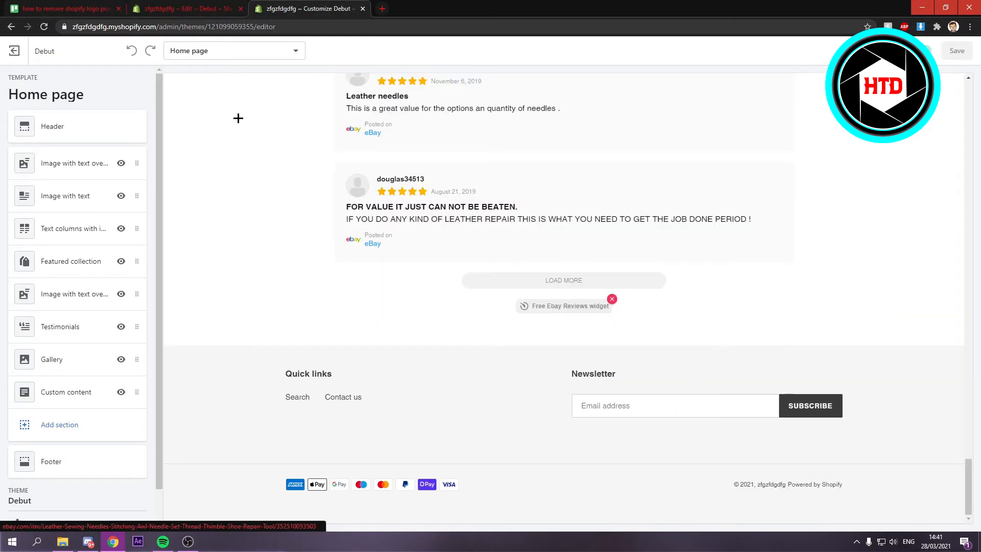
pyautogui.click(185, 8)
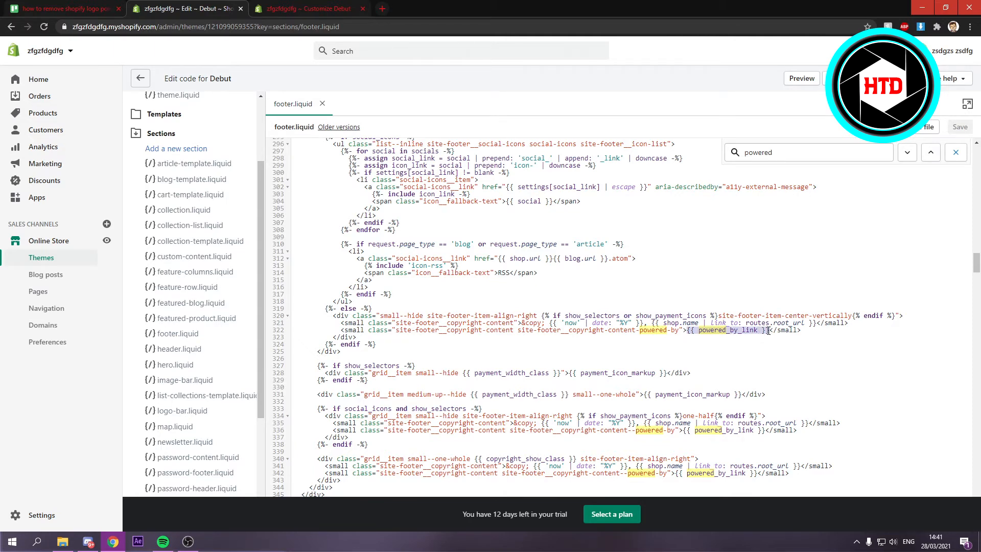
pyautogui.moveTo(724, 356)
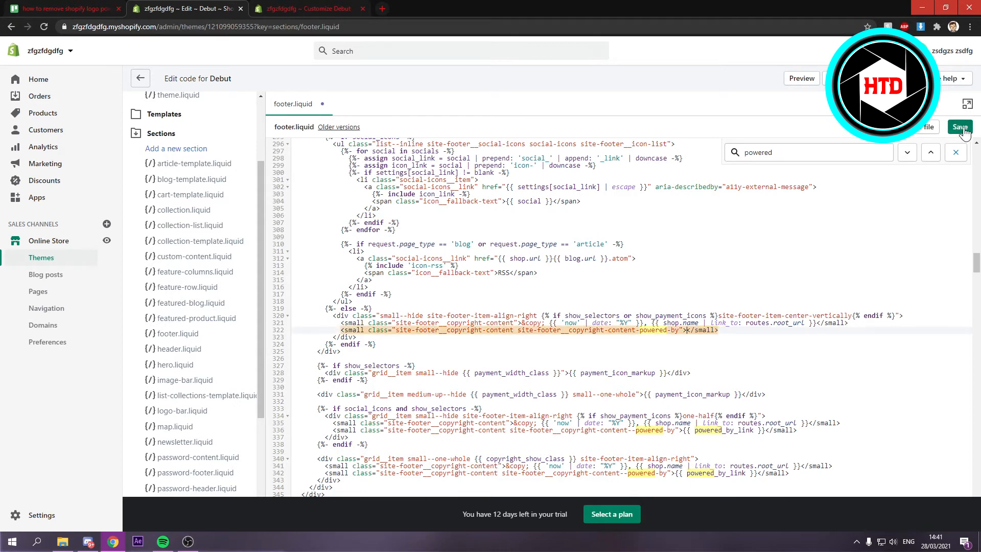
# Step: Save footer.liquid without the powered_by_link tag and return to the theme preview
pyautogui.click(959, 127)
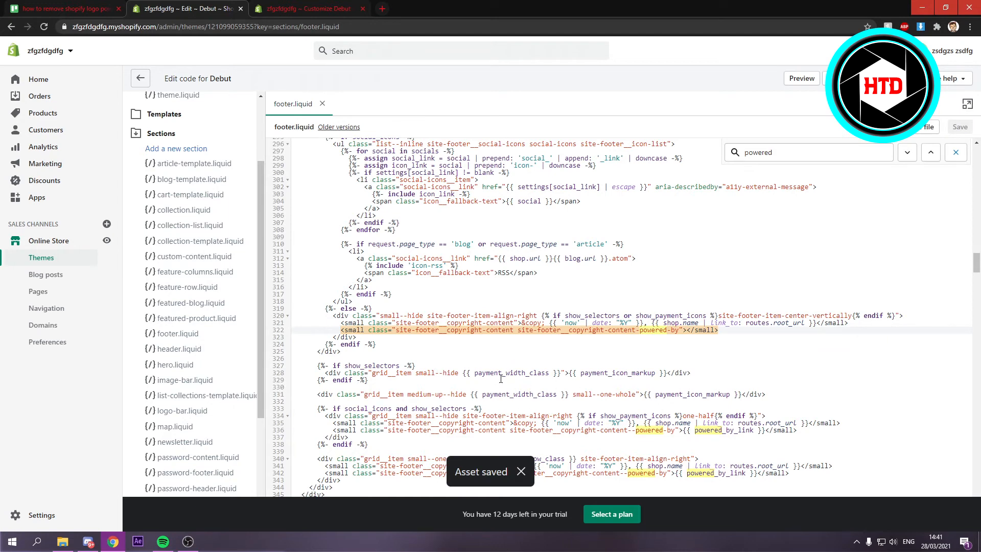
pyautogui.click(307, 8)
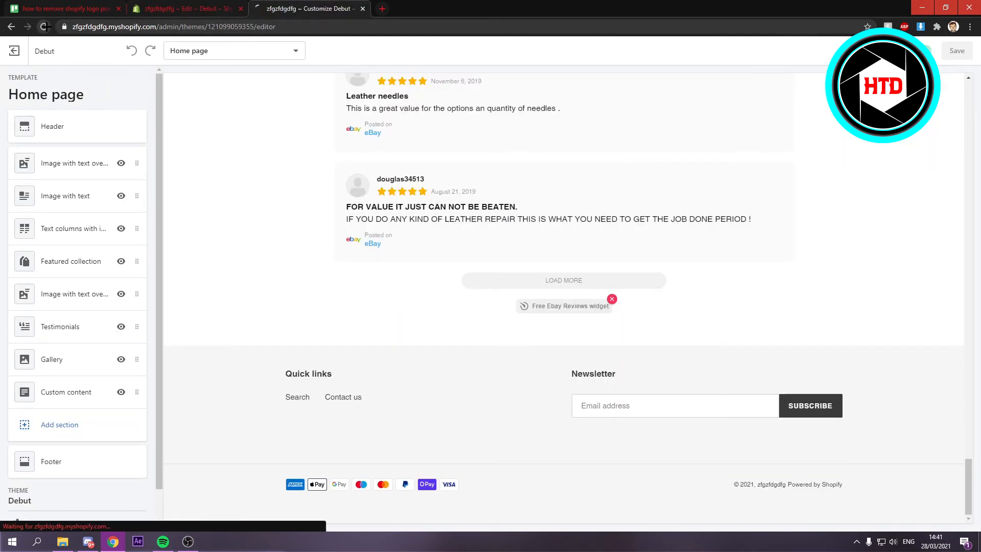
# Step: Reload the preview and confirm the footer shows only "© 2021, zfgzfdgdfg"
pyautogui.click(43, 26)
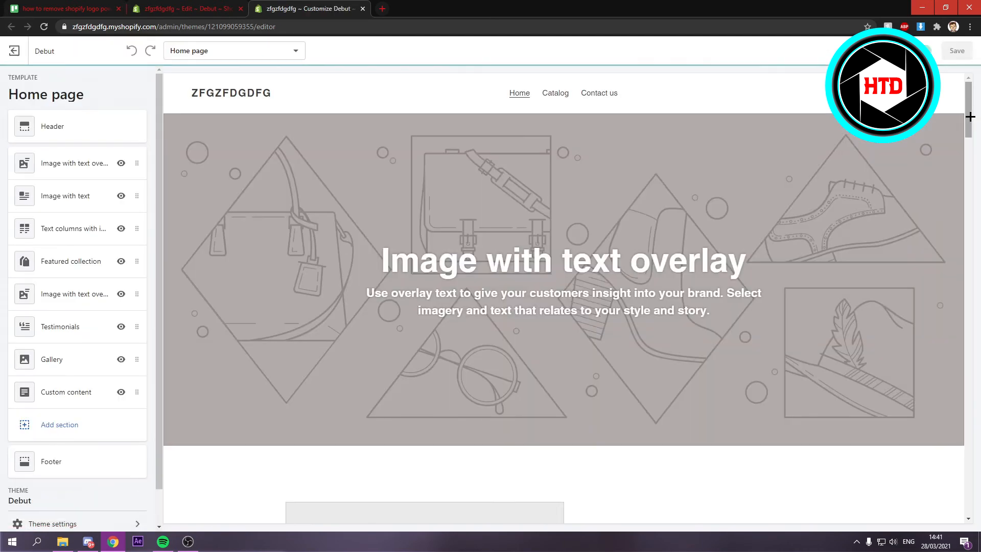
pyautogui.scroll(-3)
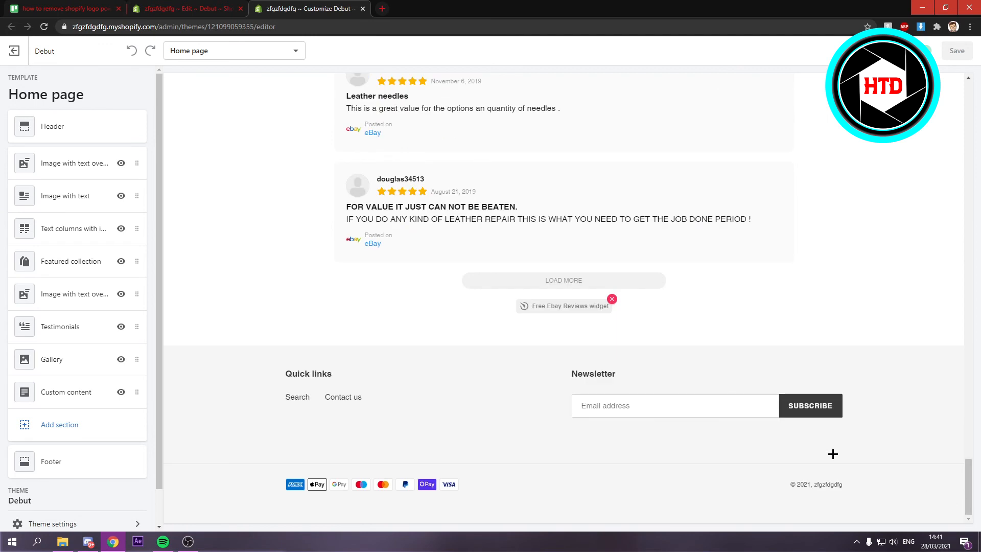
pyautogui.moveTo(766, 443)
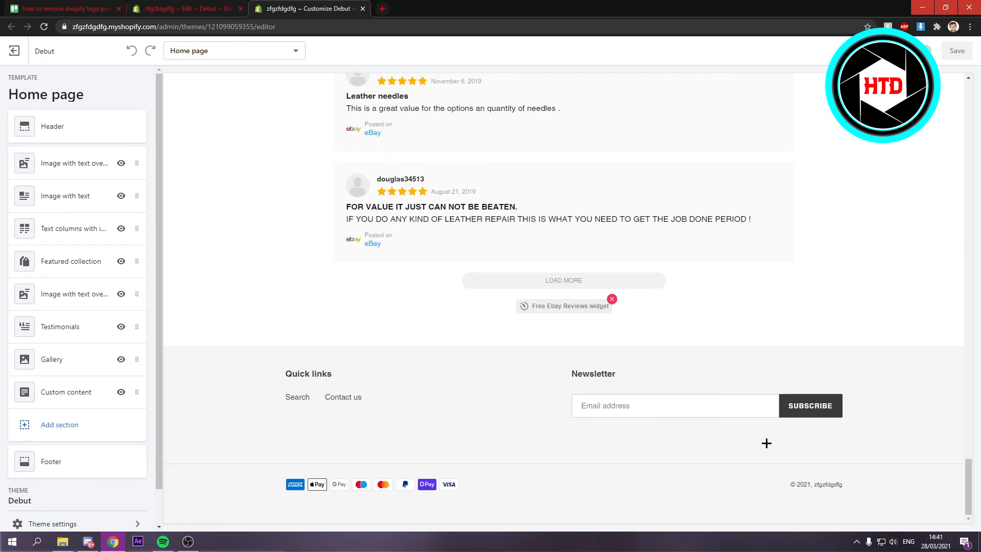
pyautogui.moveTo(870, 435)
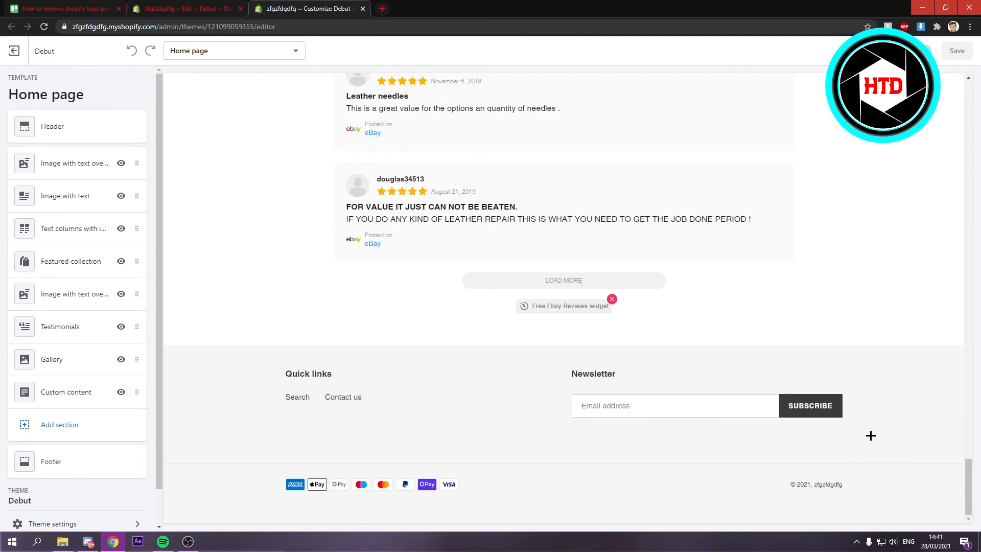